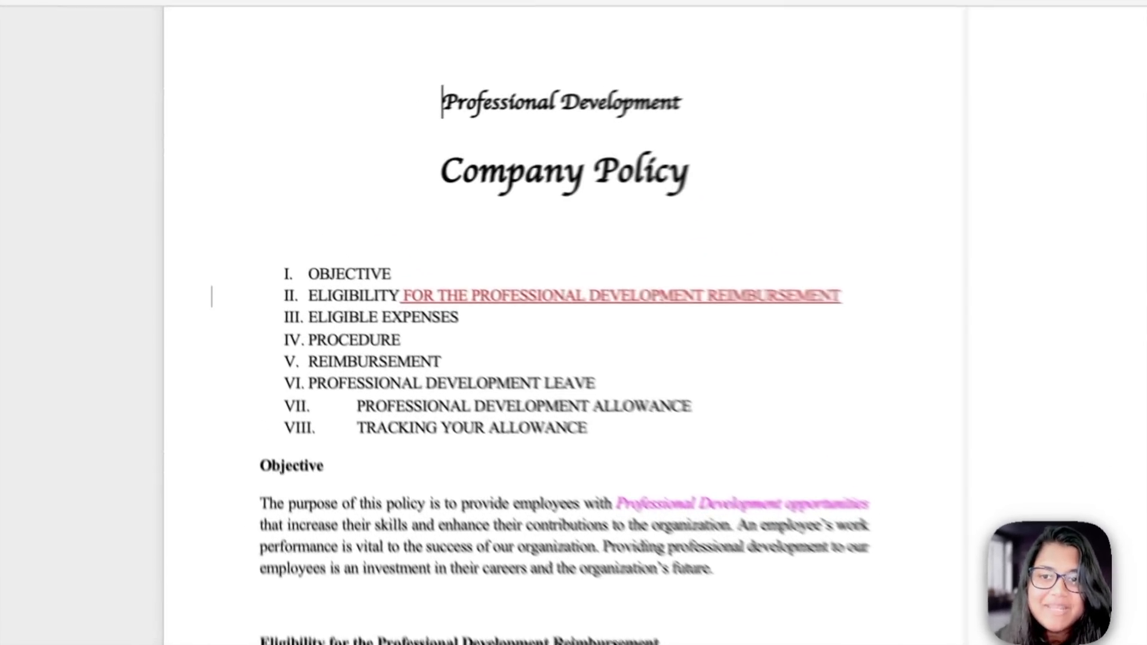
Pick the Classic Editor (starter) preset from the Presets list and continue to features
scroll("down", 3)
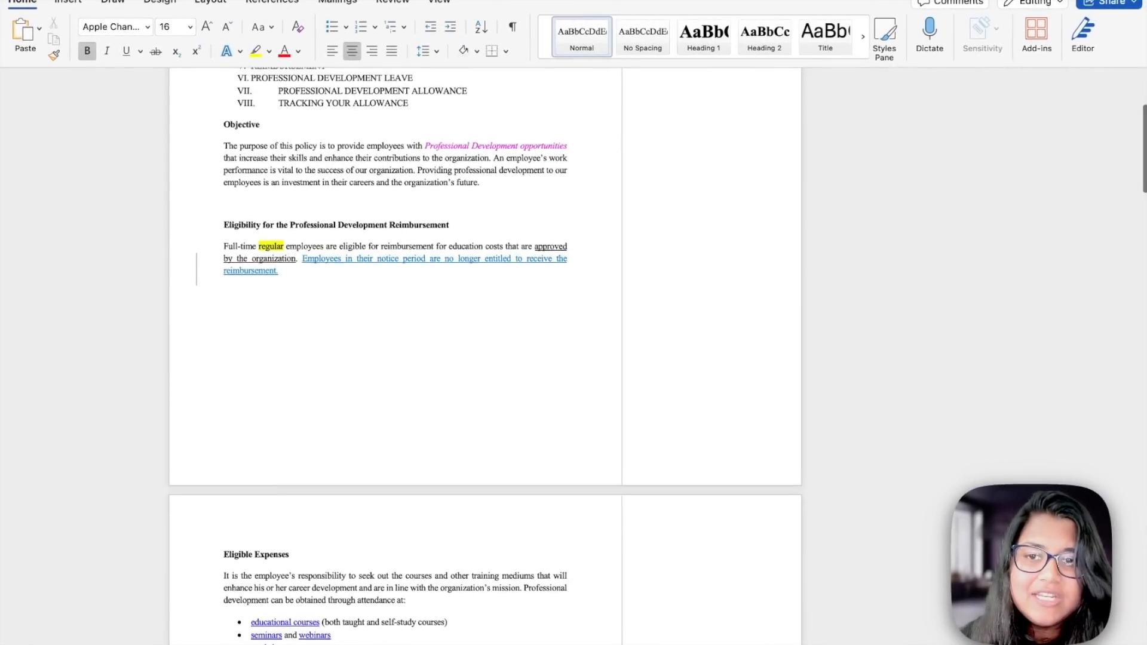
scroll("down", 3)
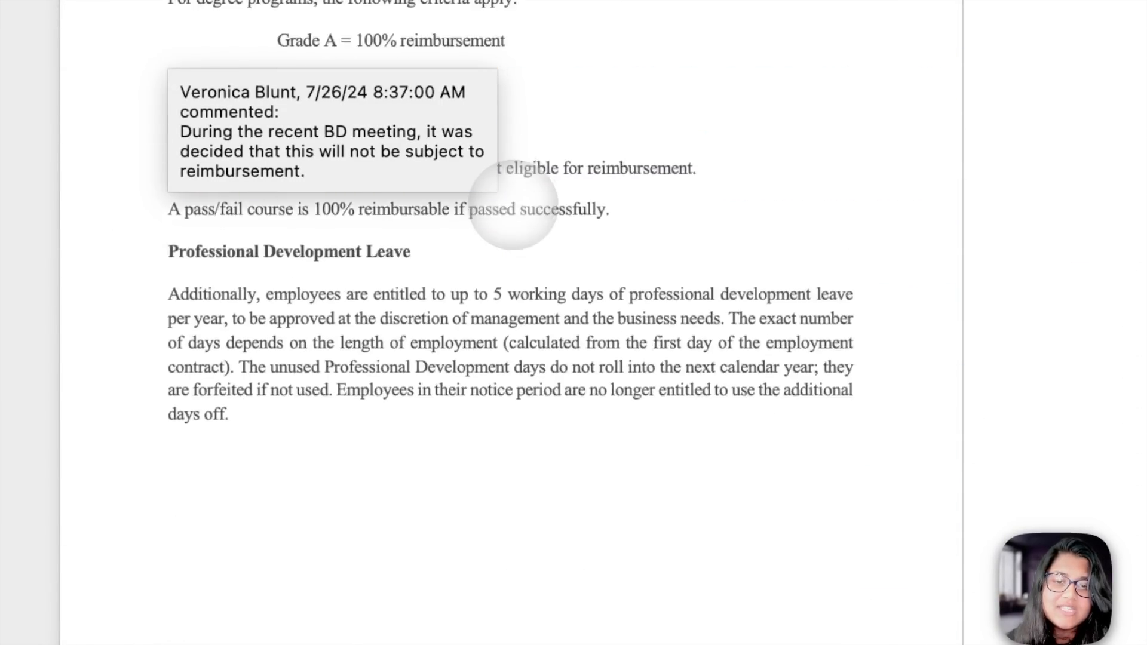
scroll("down", 3)
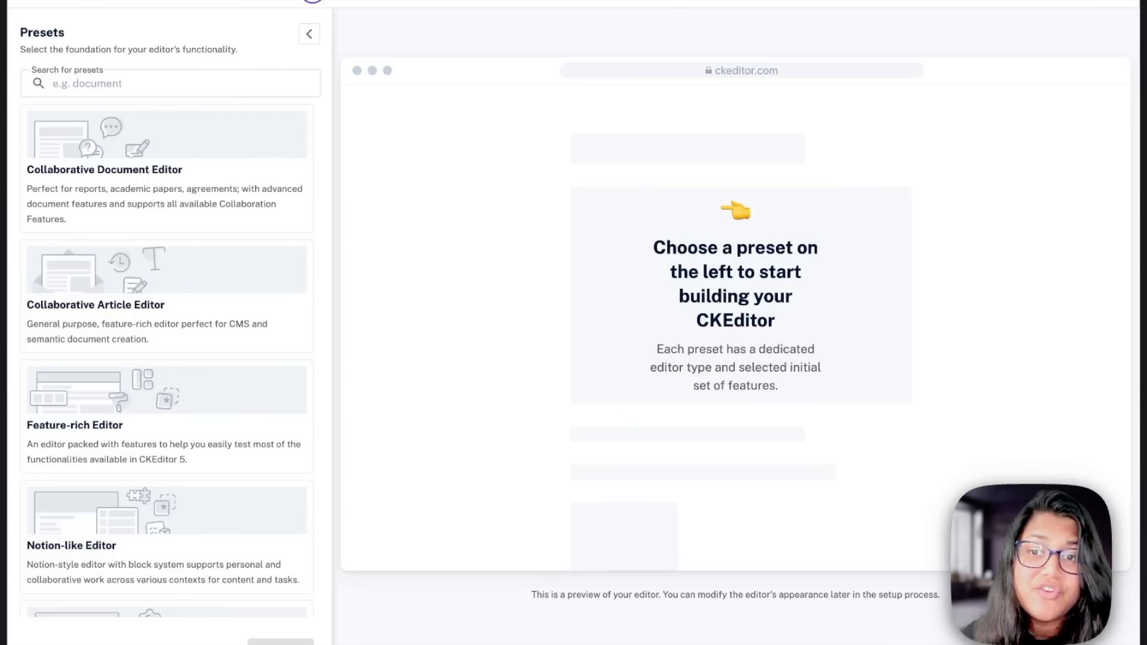
scroll("down", 3)
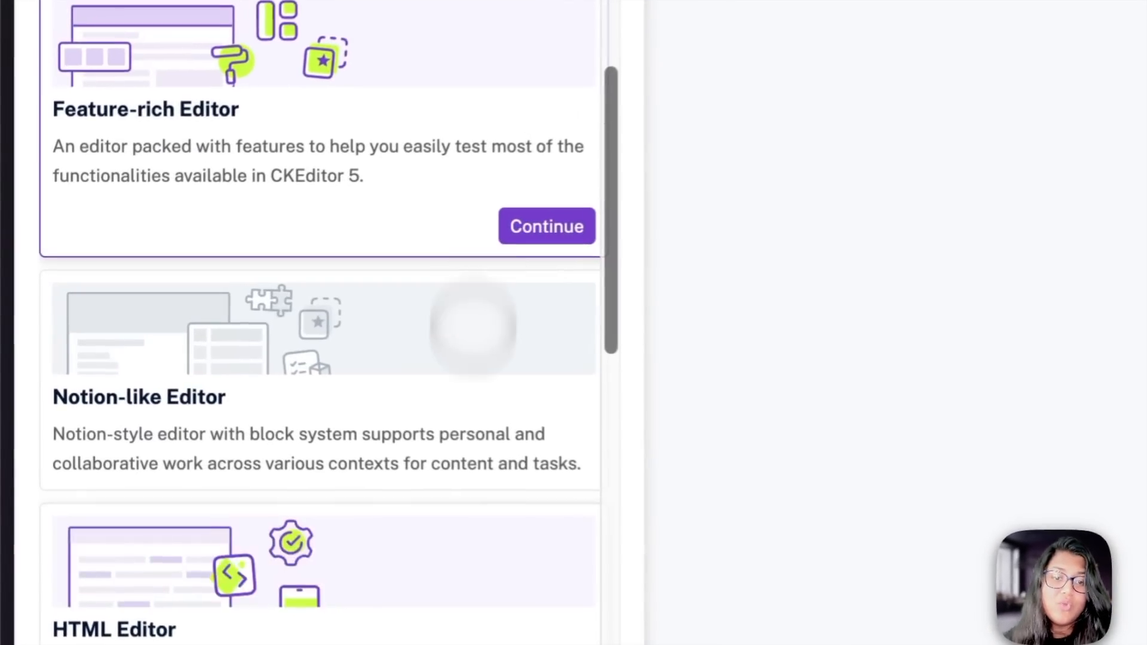
scroll("down", 3)
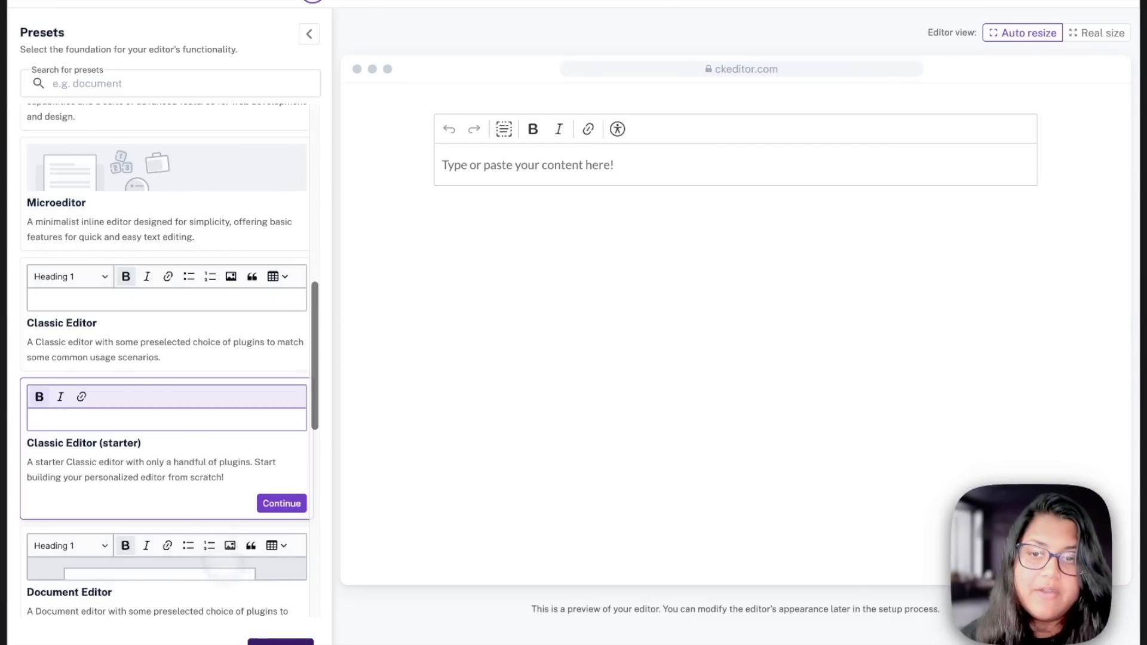
left_click(281, 503)
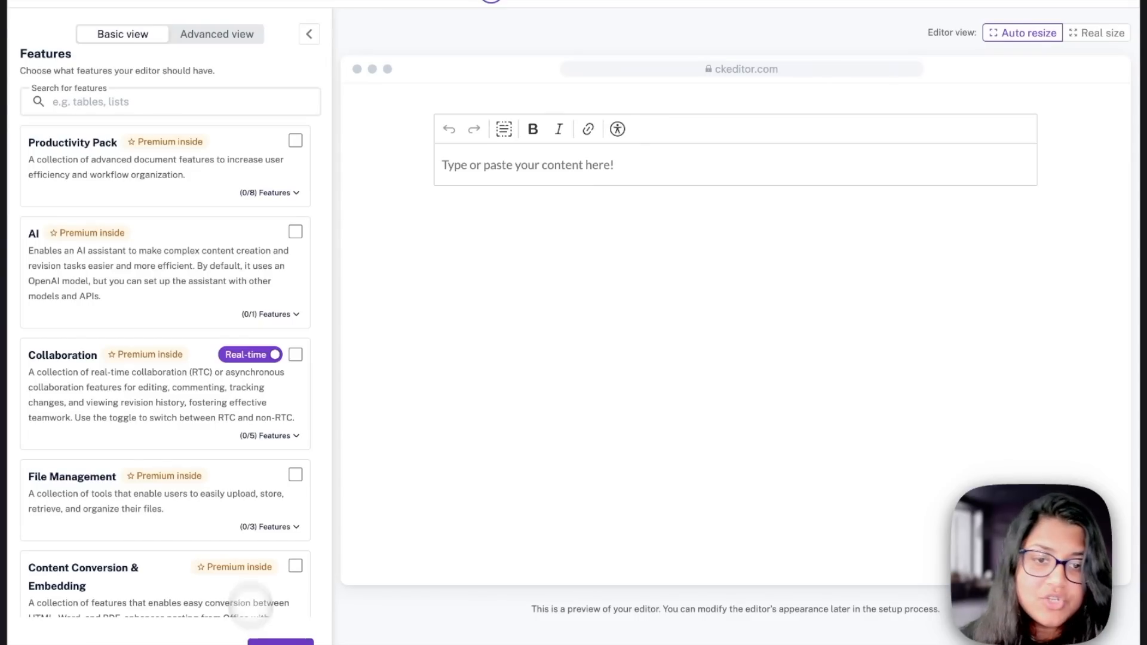
Enable Content Conversion & Embedding and import letter.docx from the Desktop into the preview
left_click(295, 566)
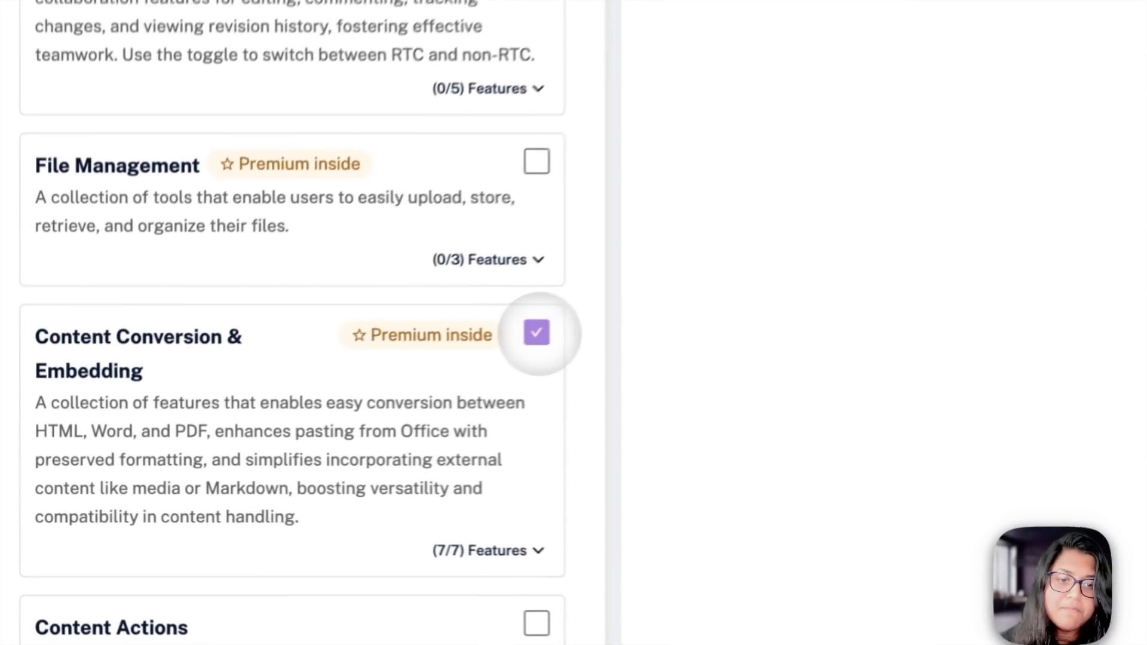
scroll("down", 3)
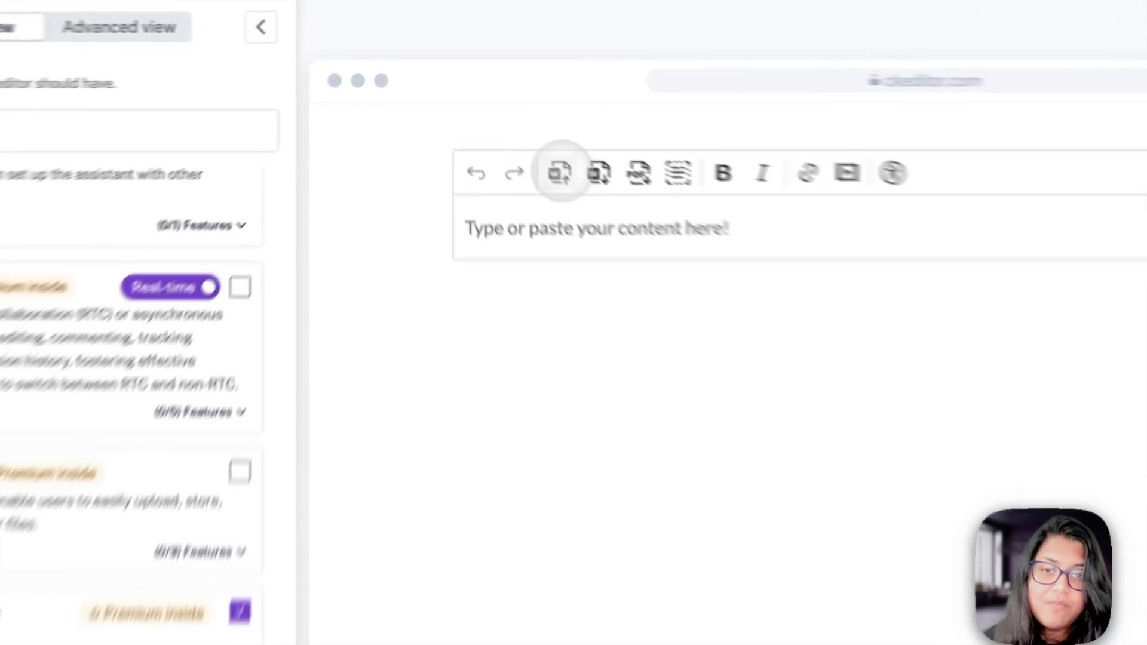
left_click(561, 173)
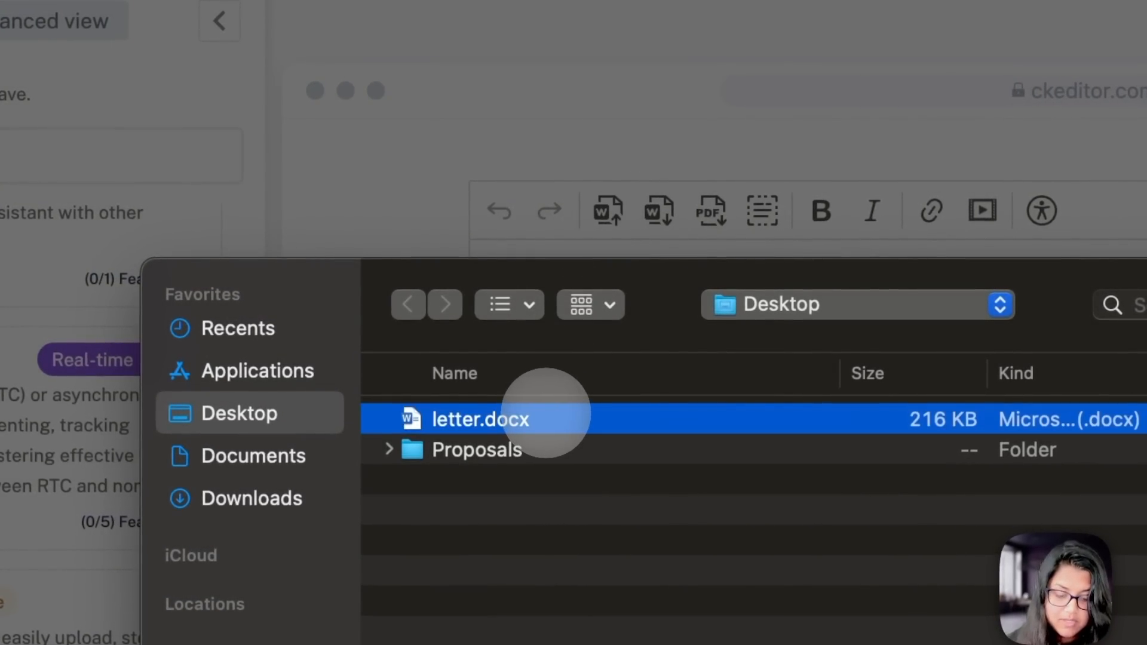
double_click(481, 419)
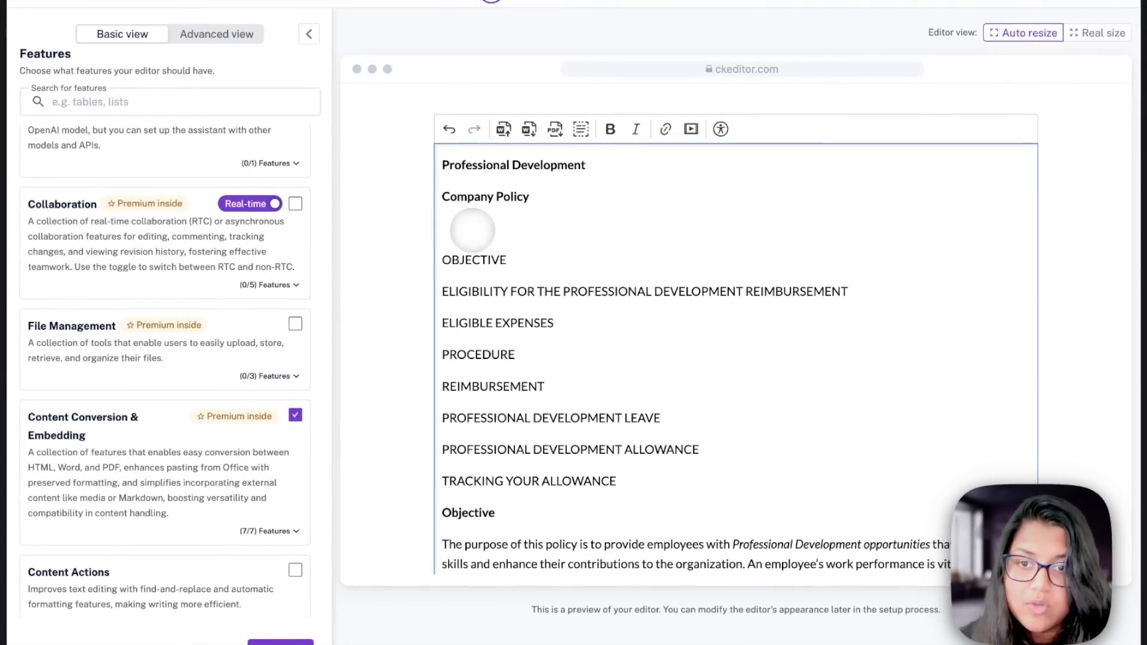
scroll("down", 3)
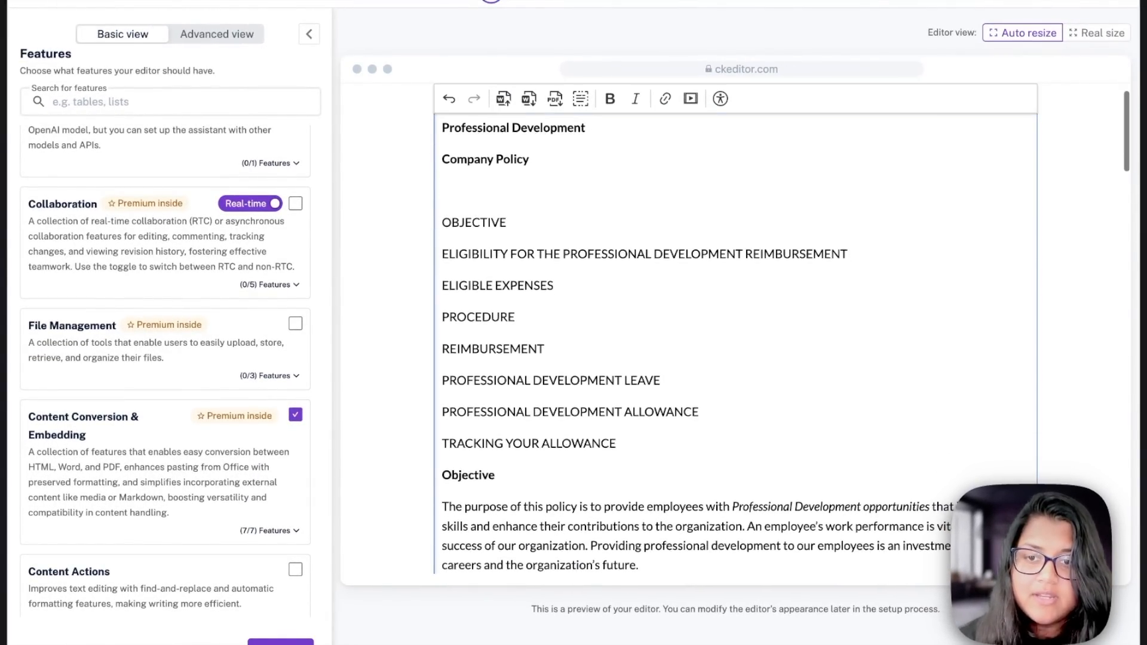
scroll("down", 3)
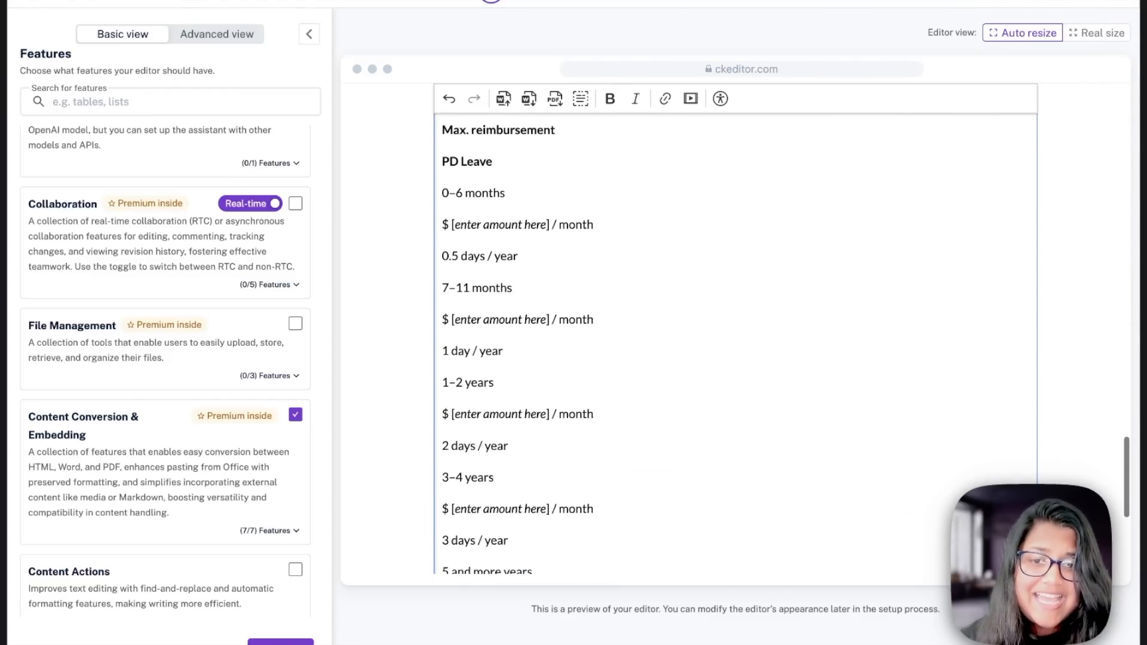
scroll("down", 3)
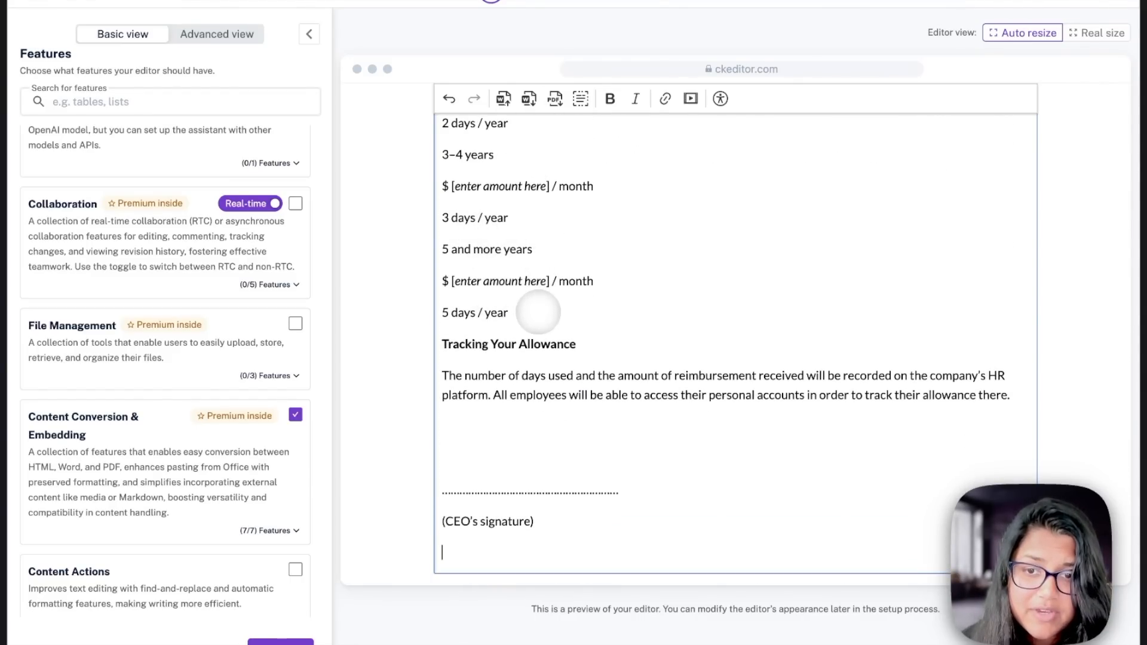
scroll("down", 3)
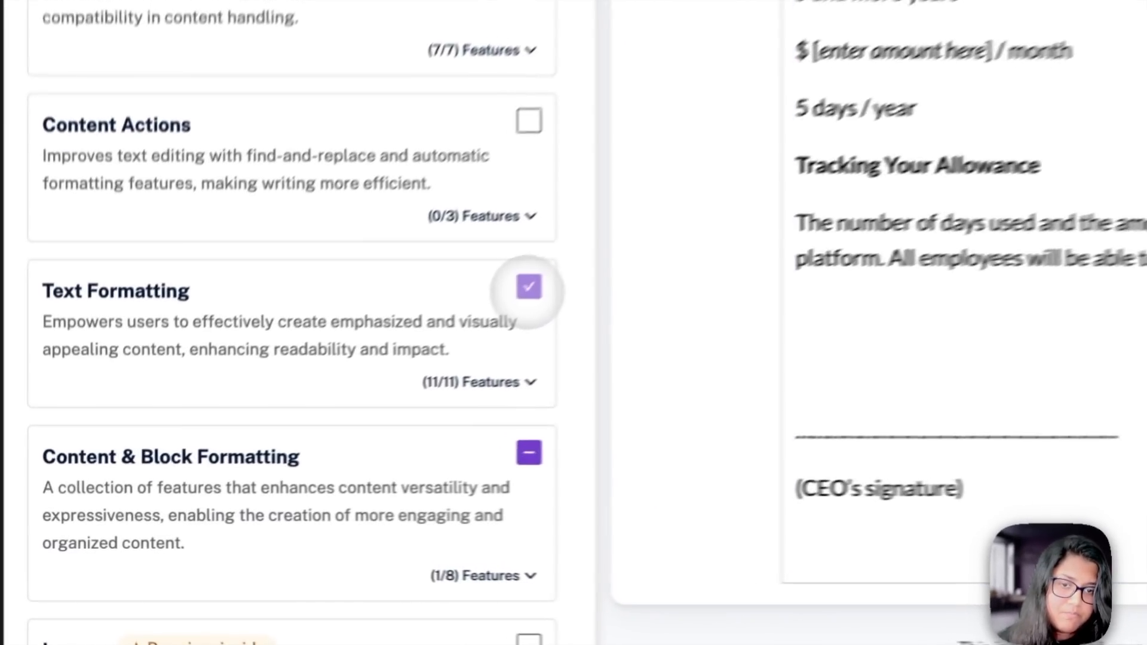
Enable the content/block formatting, image handling and list feature groups
left_click(528, 453)
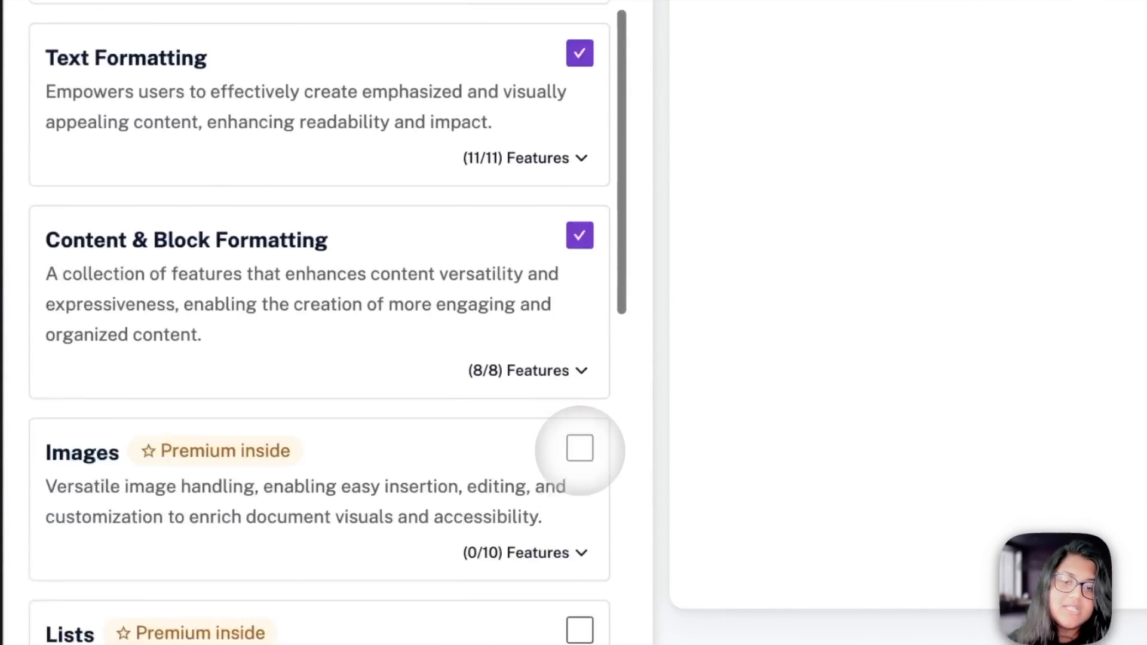
scroll("down", 3)
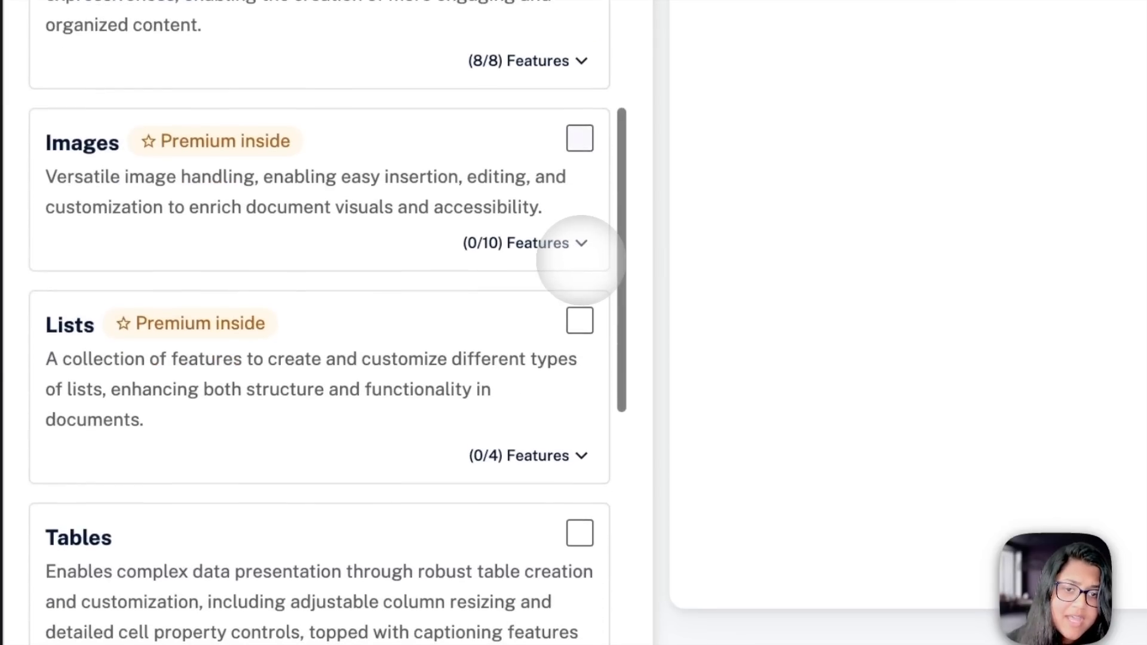
left_click(579, 138)
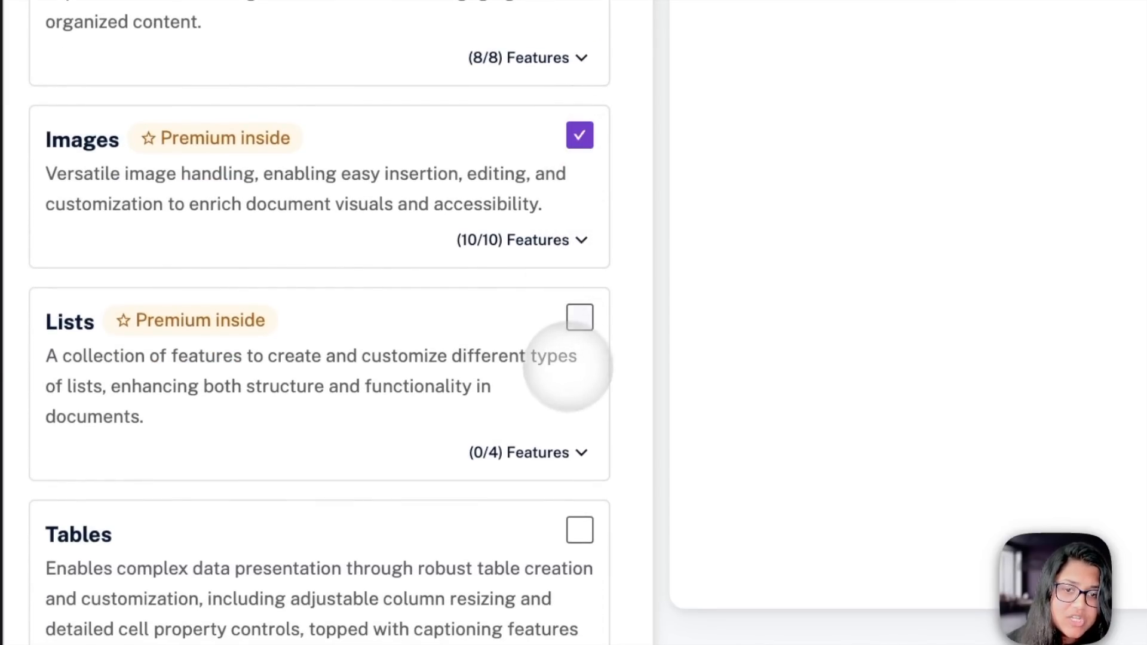
left_click(580, 317)
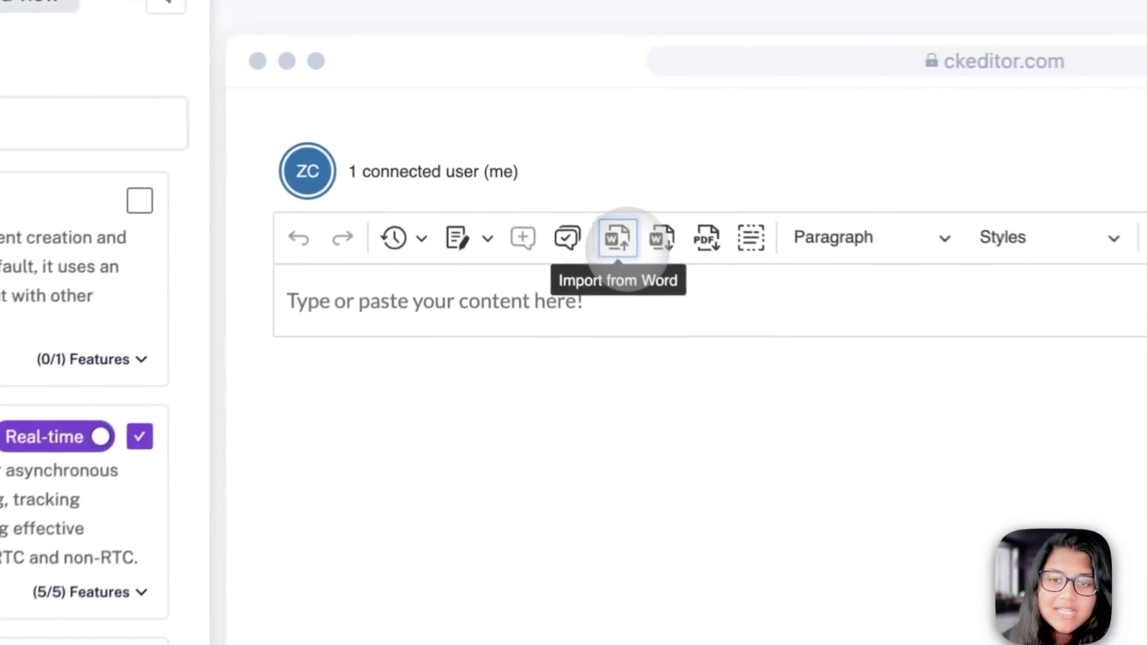
Re-import letter.docx into the preview and review its headings, highlights and comments
left_click(616, 237)
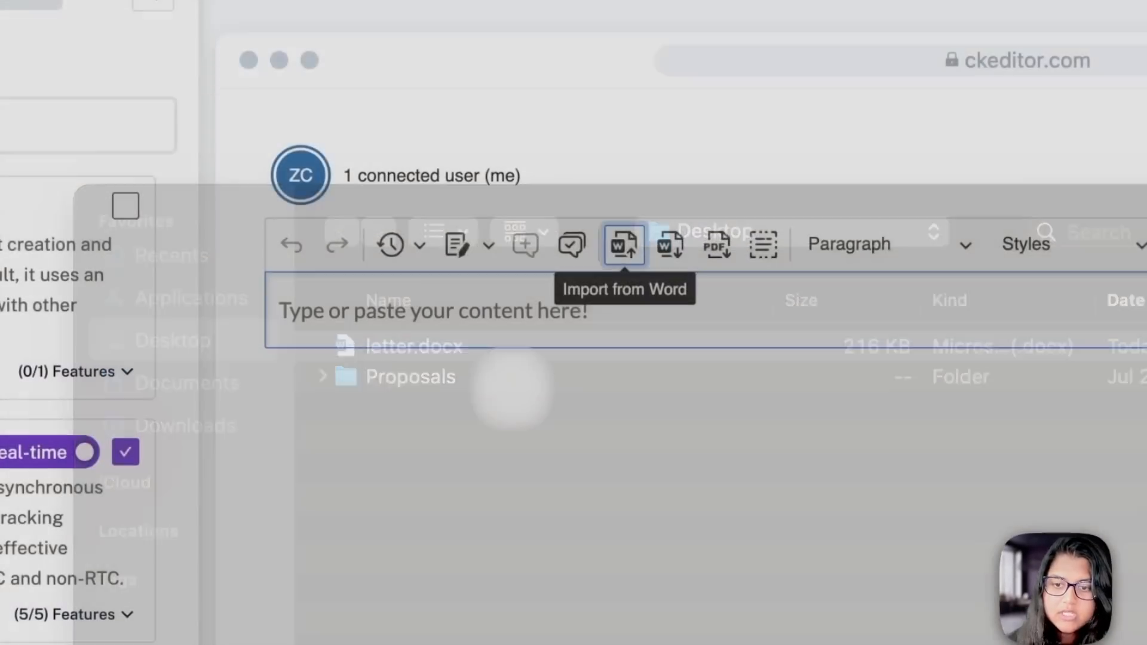
left_click(624, 244)
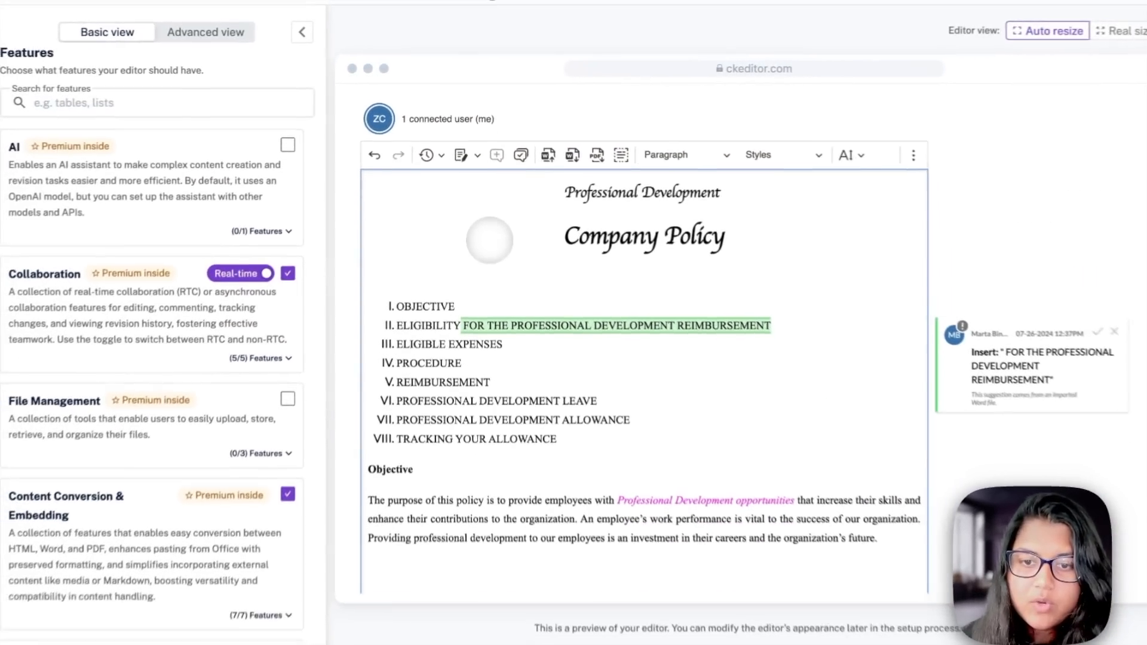
scroll("down", 3)
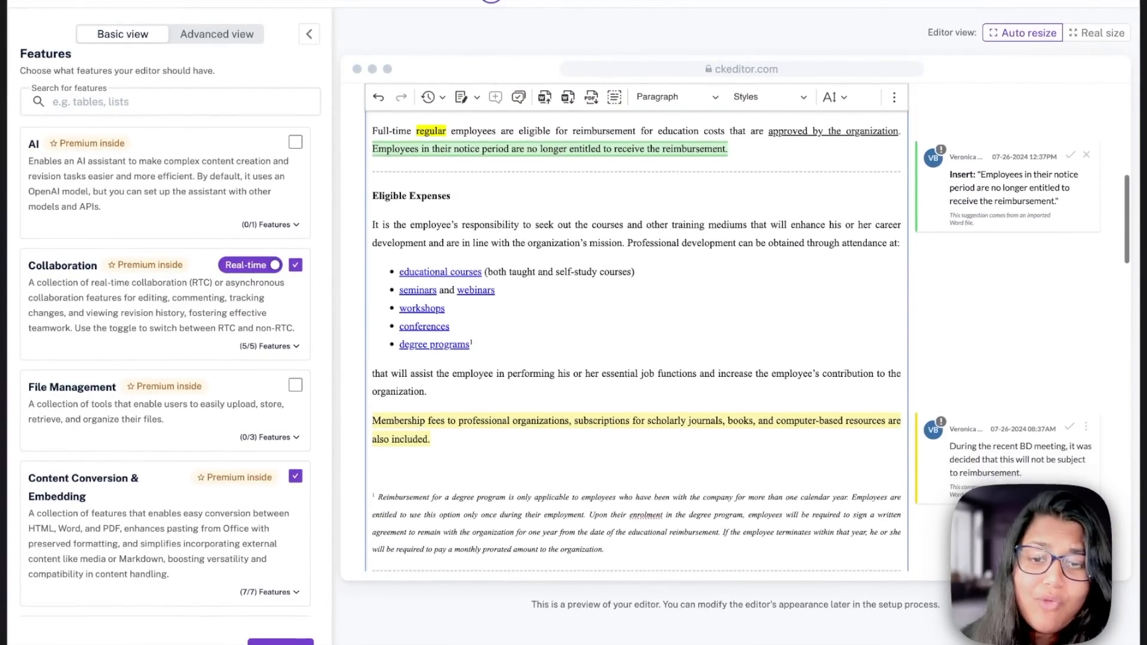
scroll("down", 3)
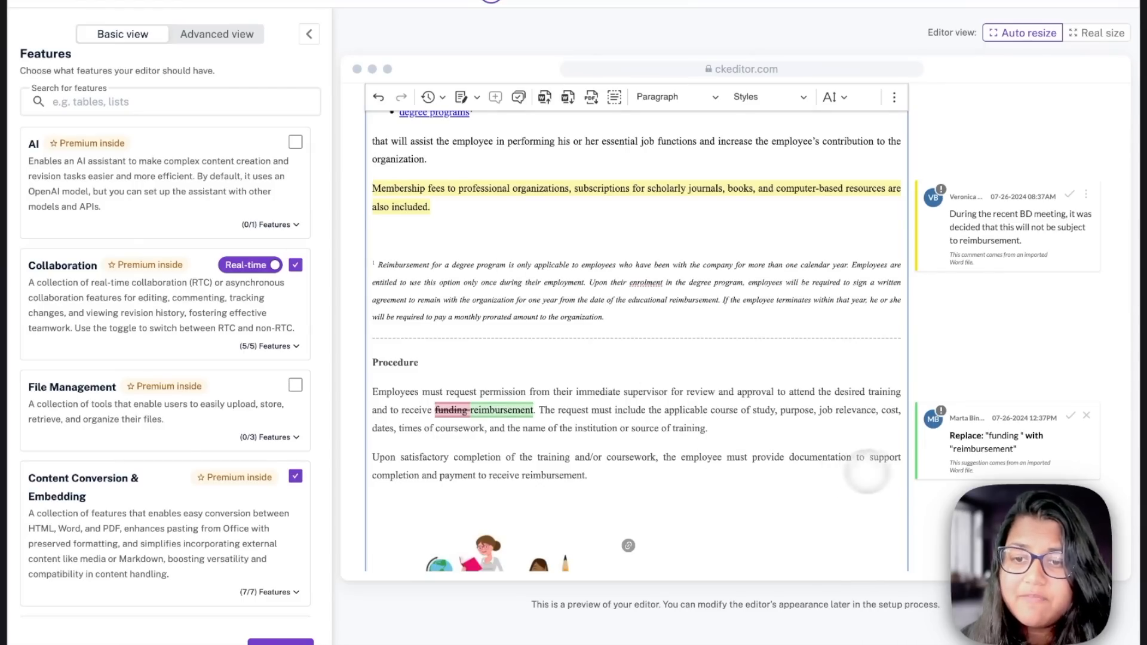
scroll("down", 3)
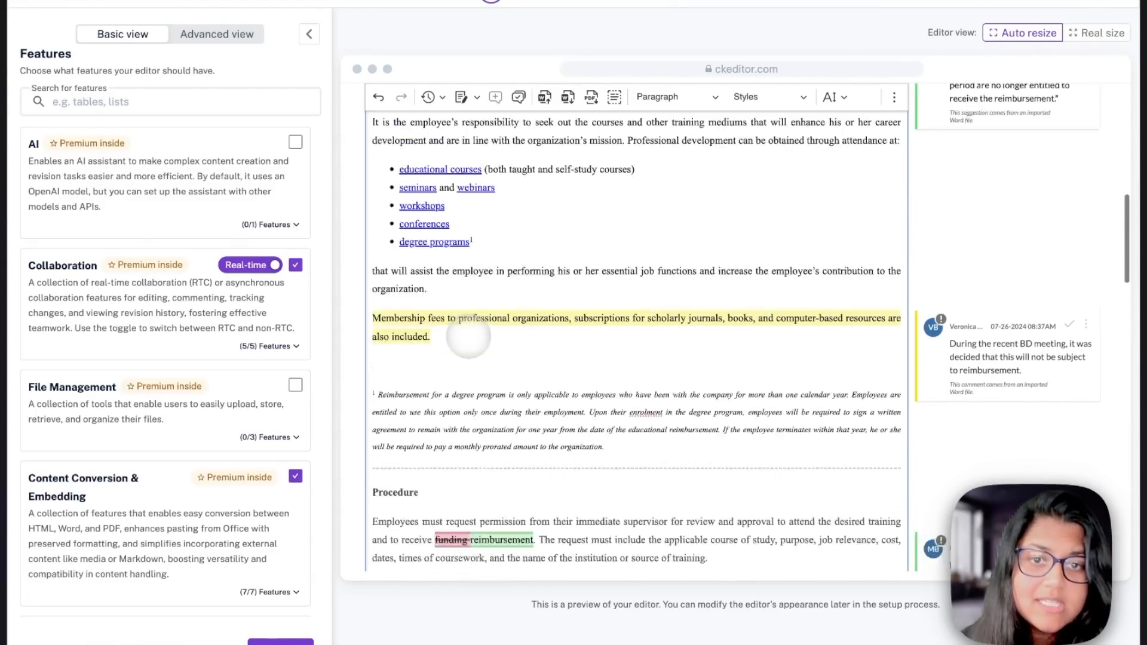
scroll("down", 3)
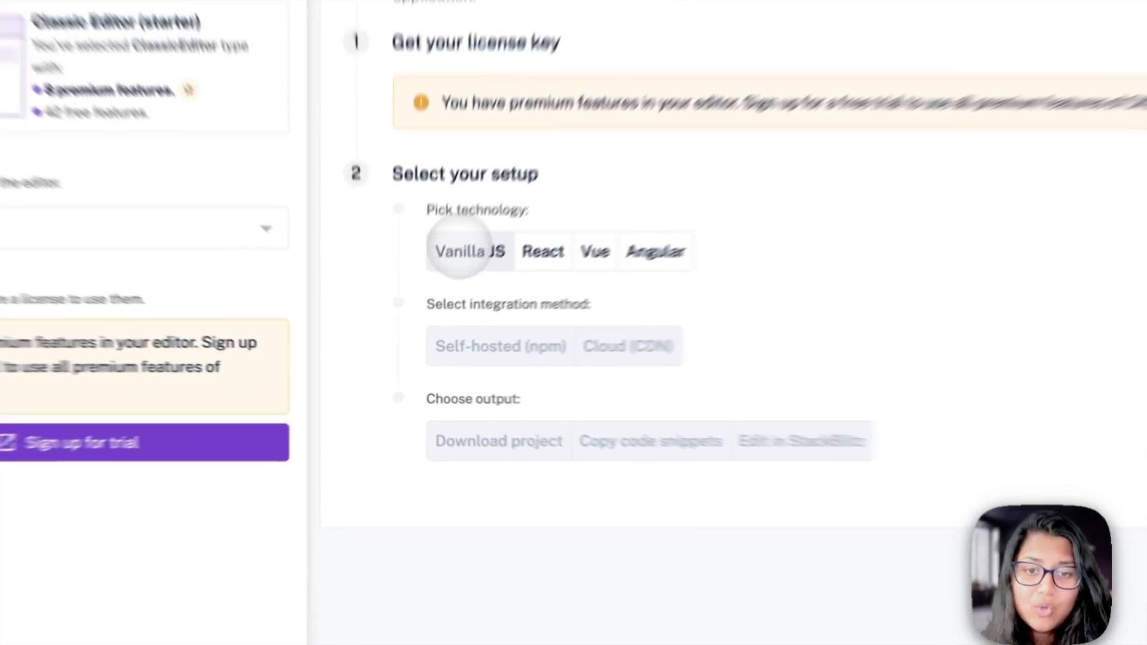
Choose Vanilla JS with Cloud (CDN) integration and download the generated project
left_click(471, 251)
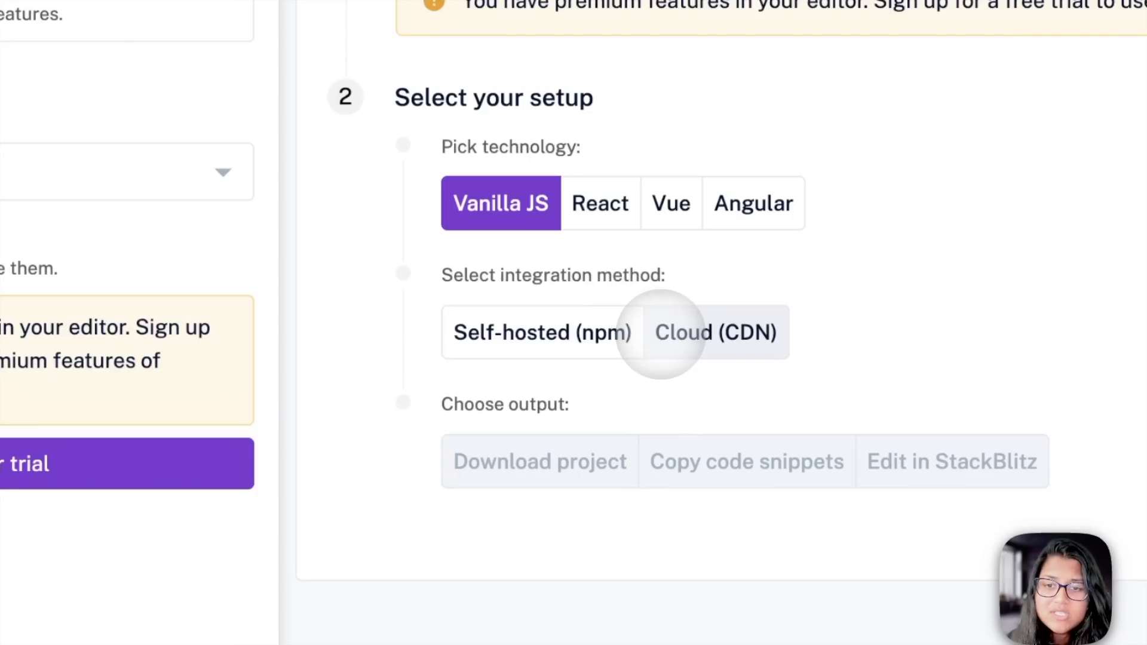
left_click(715, 331)
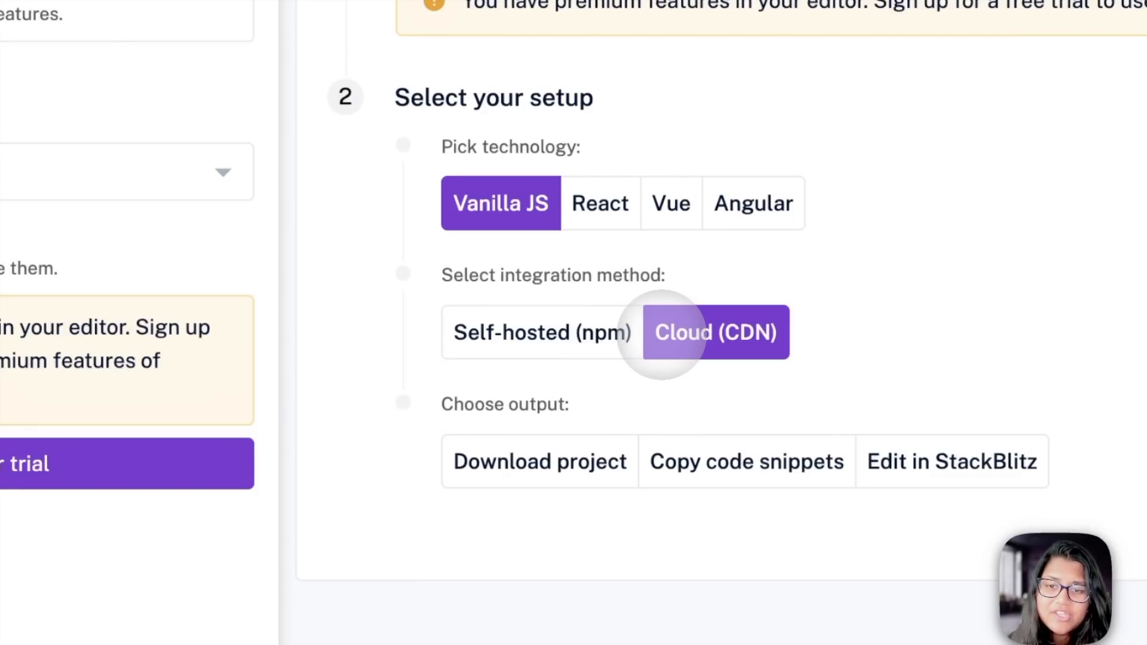
left_click(539, 462)
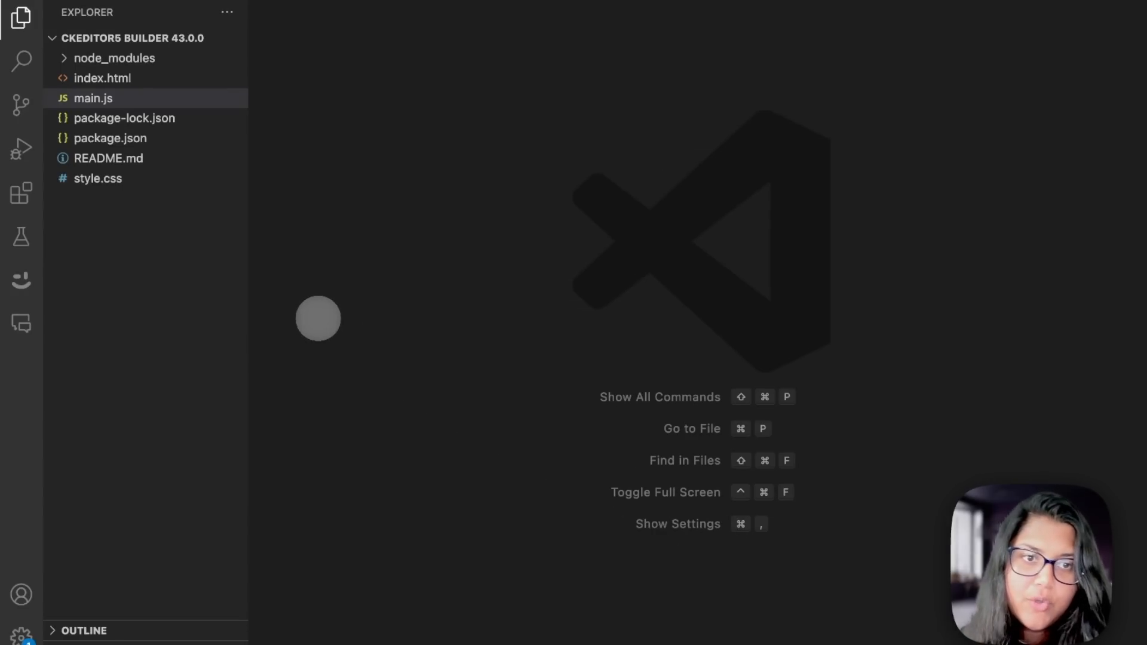
Review index.html in the downloaded project and run npm start from the terminal
left_click(103, 77)
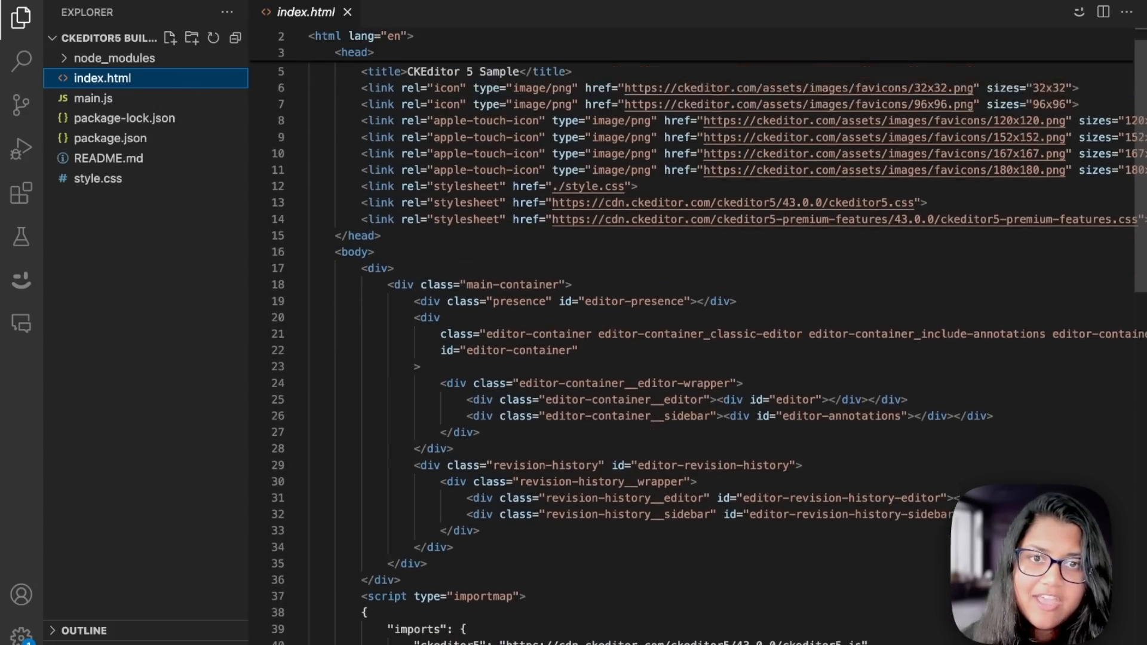
left_click(93, 98)
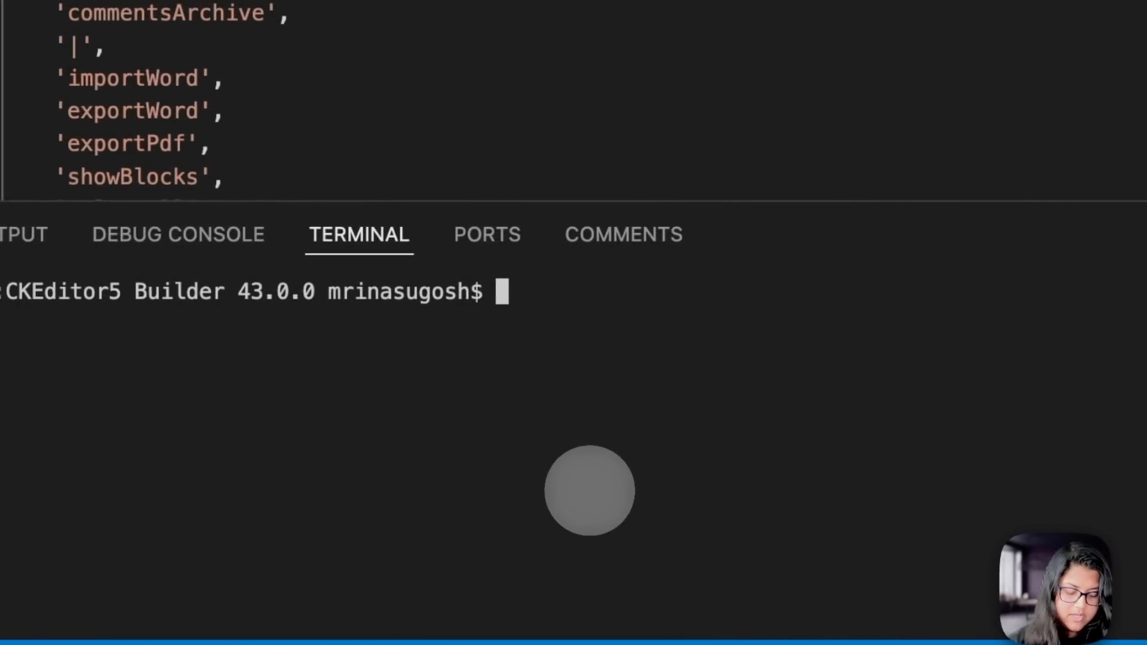
type("npm st")
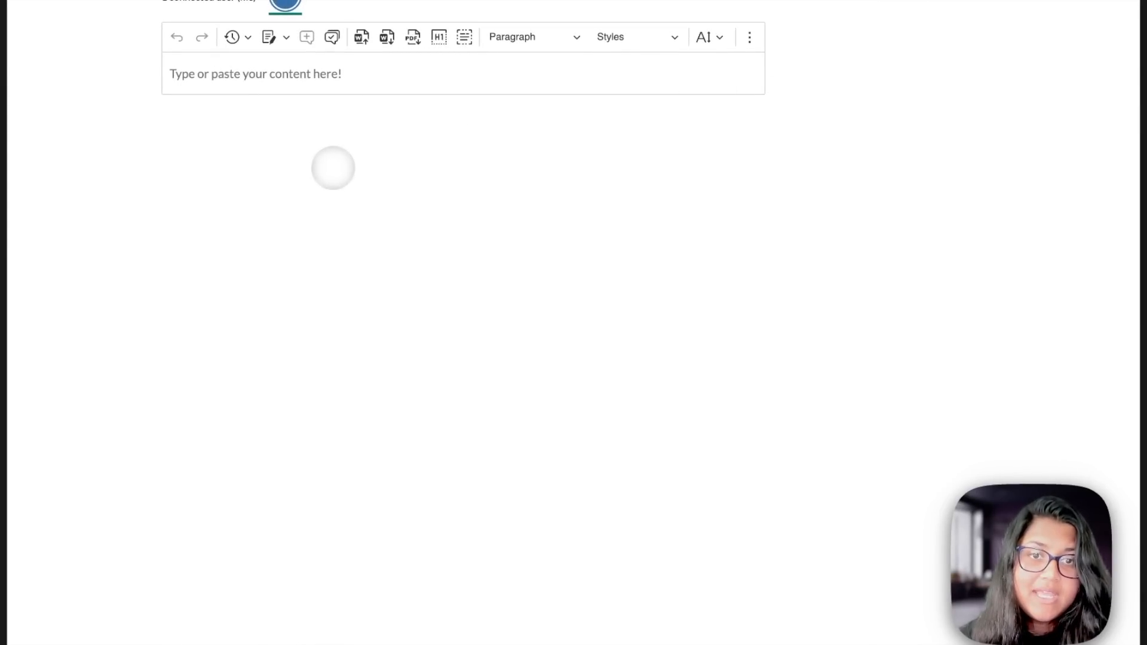
Import the company policy .docx into the local editor and compare it with the preview
left_click(307, 73)
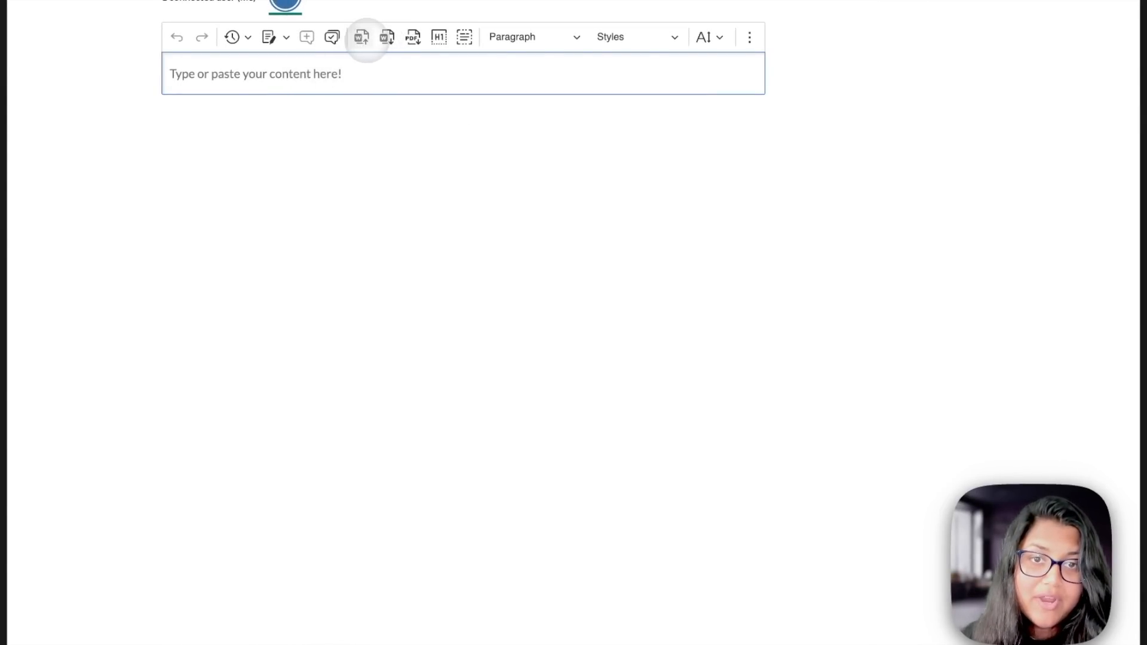
left_click(361, 37)
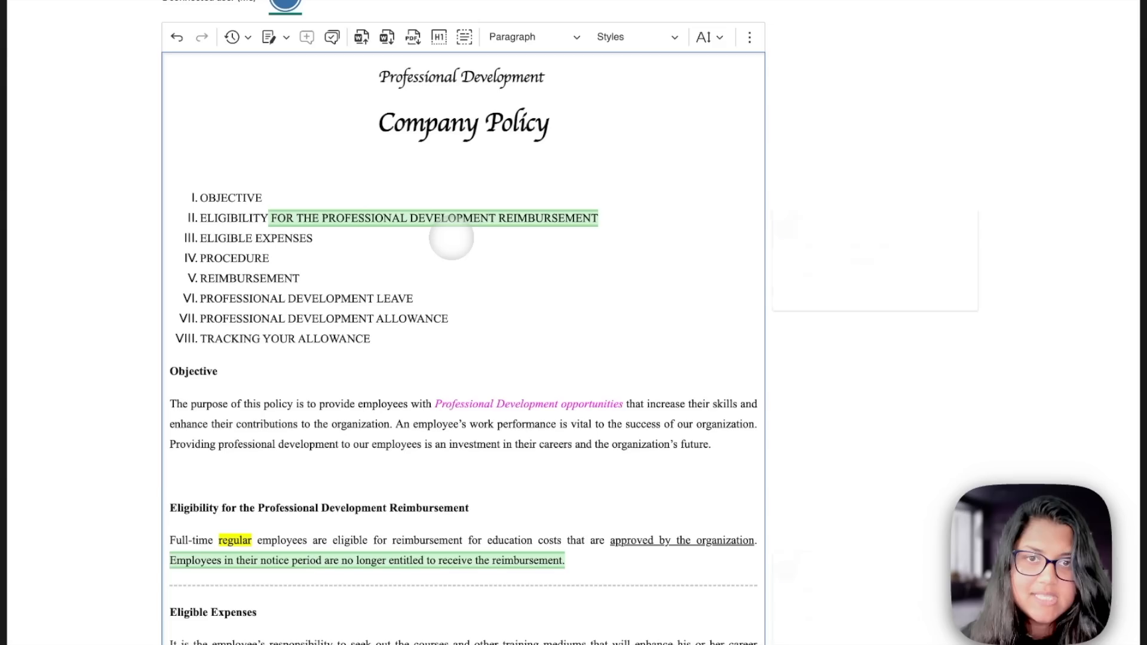
scroll("down", 3)
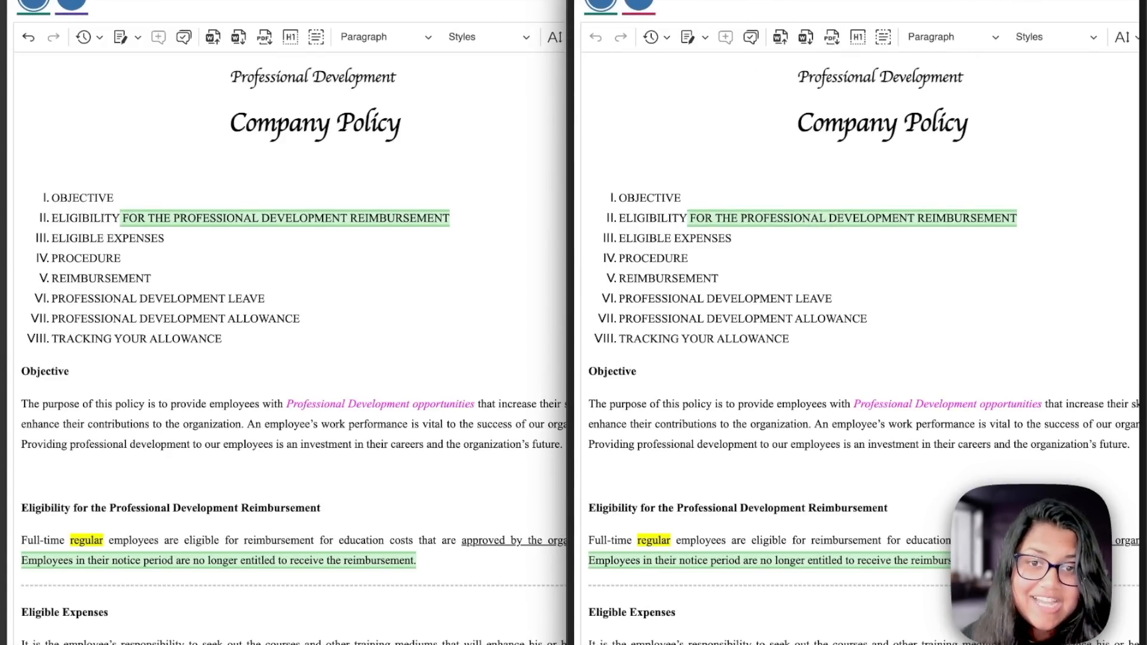
scroll("down", 3)
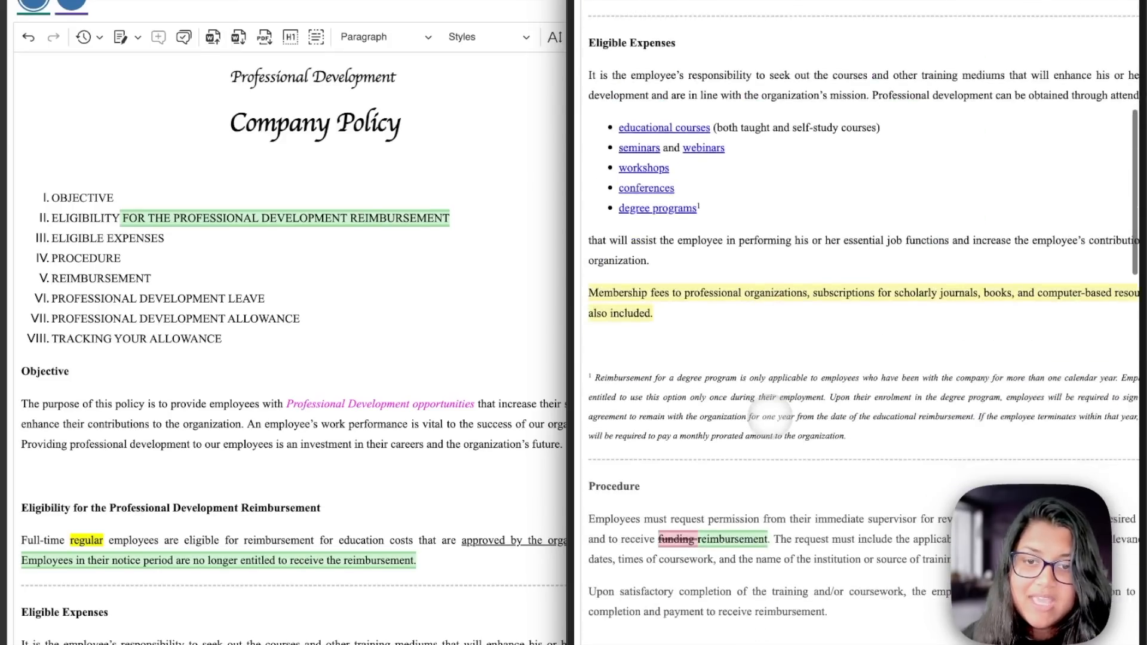